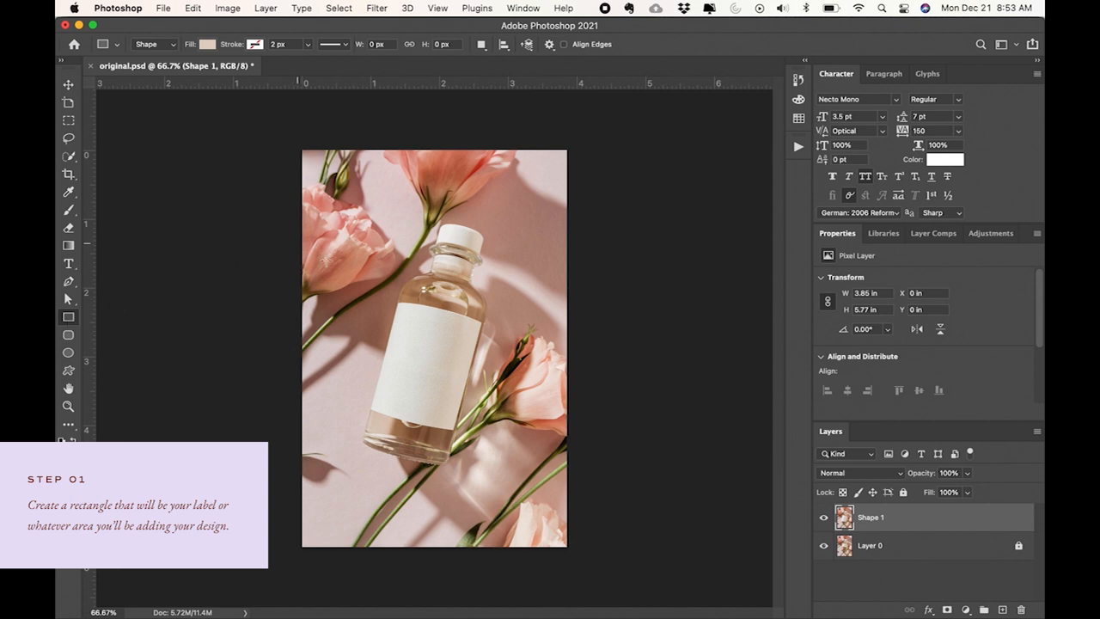
mouse_move(394, 299)
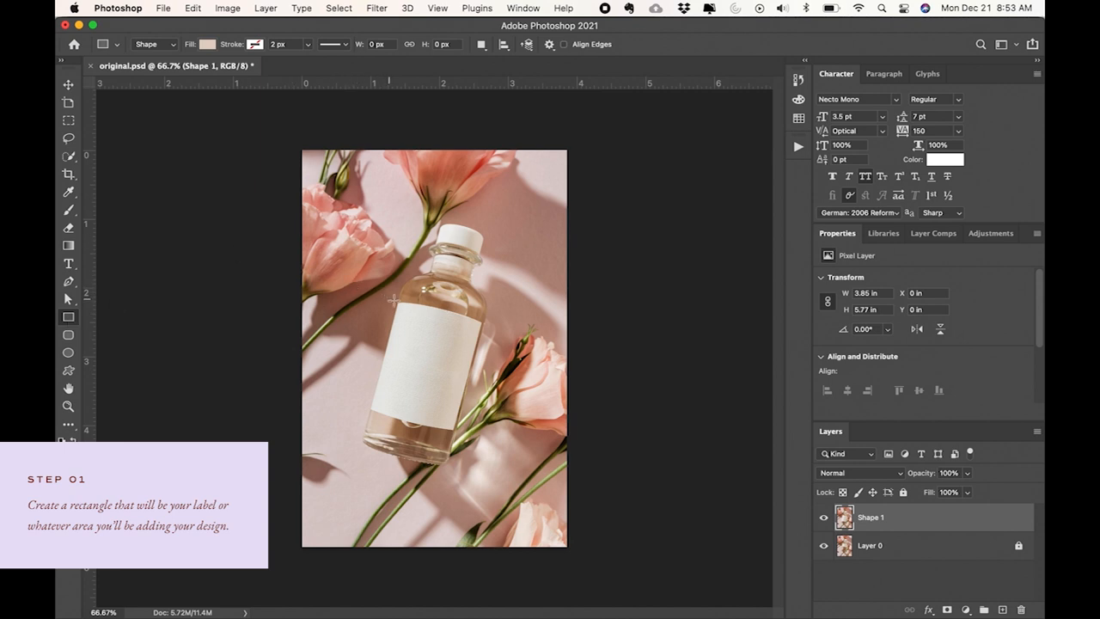
Step: Draw a white rectangle sized to cover the bottle's blank label
left_click_drag(392, 299, 477, 434)
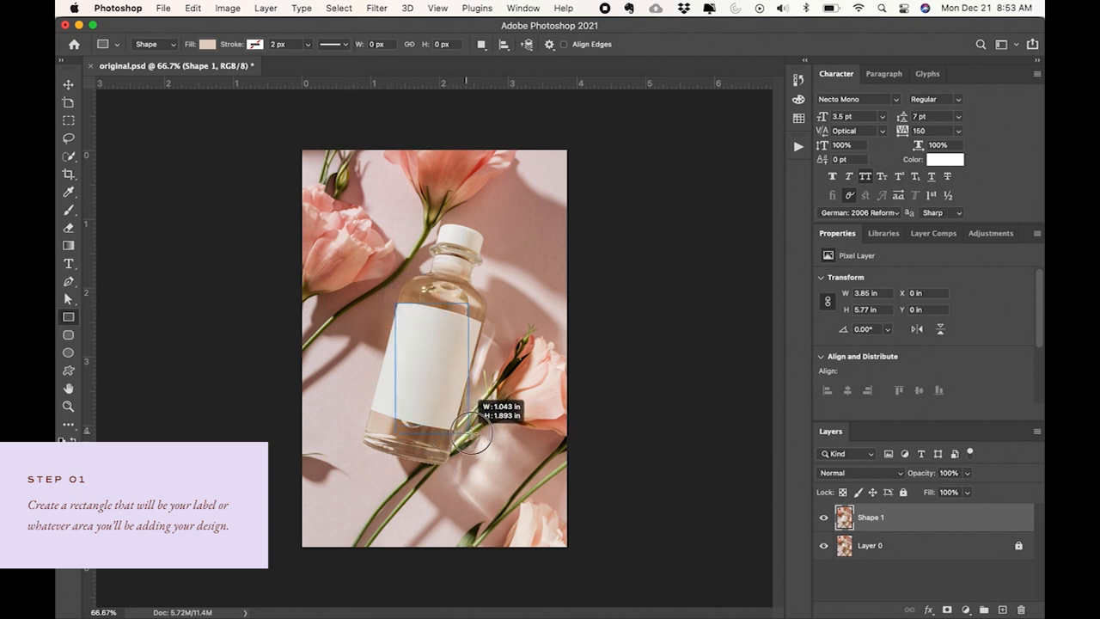
left_click_drag(477, 439, 486, 447)
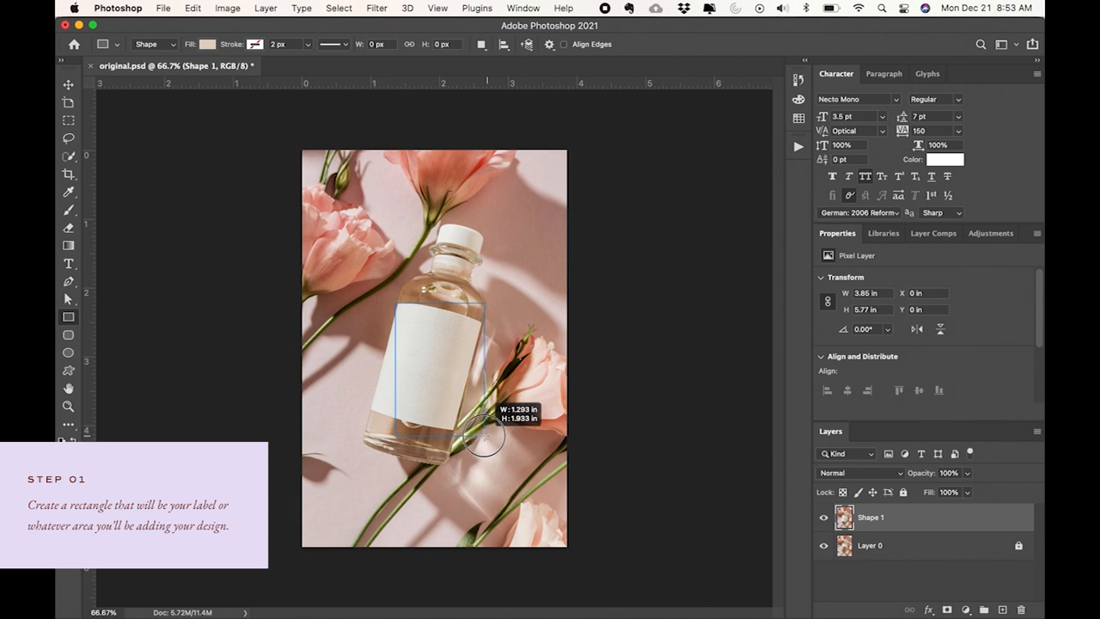
left_click_drag(395, 305, 483, 428)
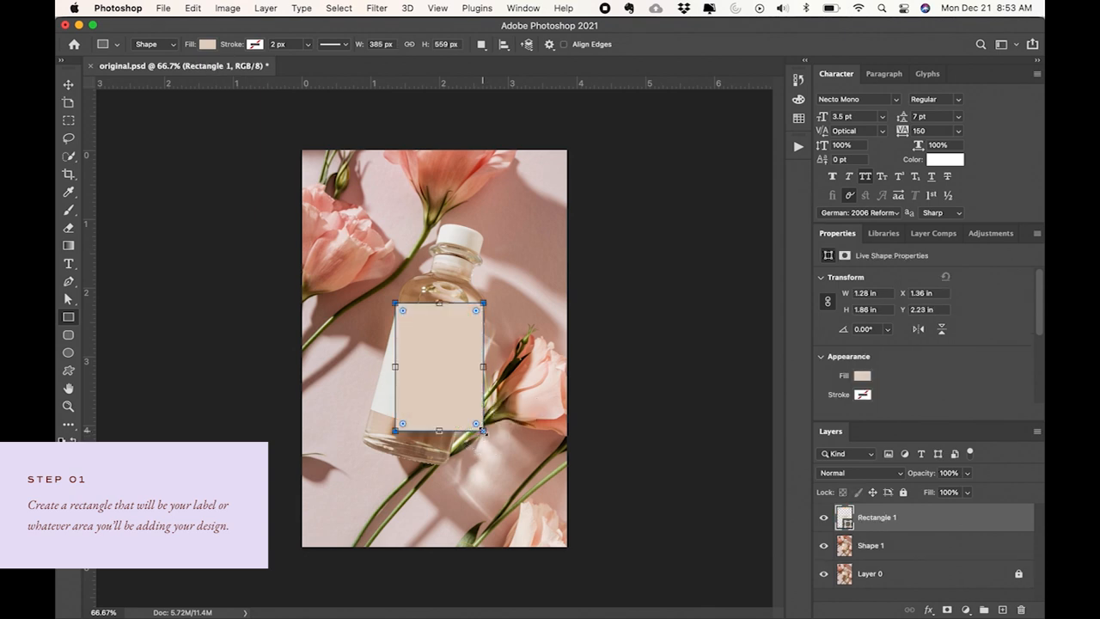
left_click(191, 44)
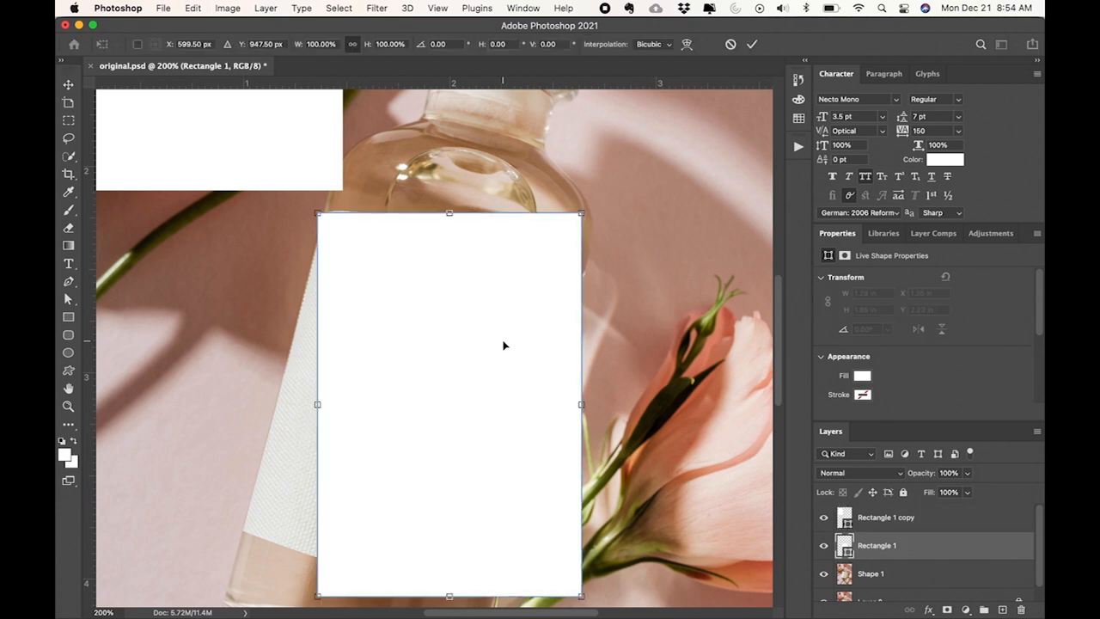
Step: Rotate the white rectangle about 14° and resize it over the tilted label
left_click_drag(585, 215, 602, 263)
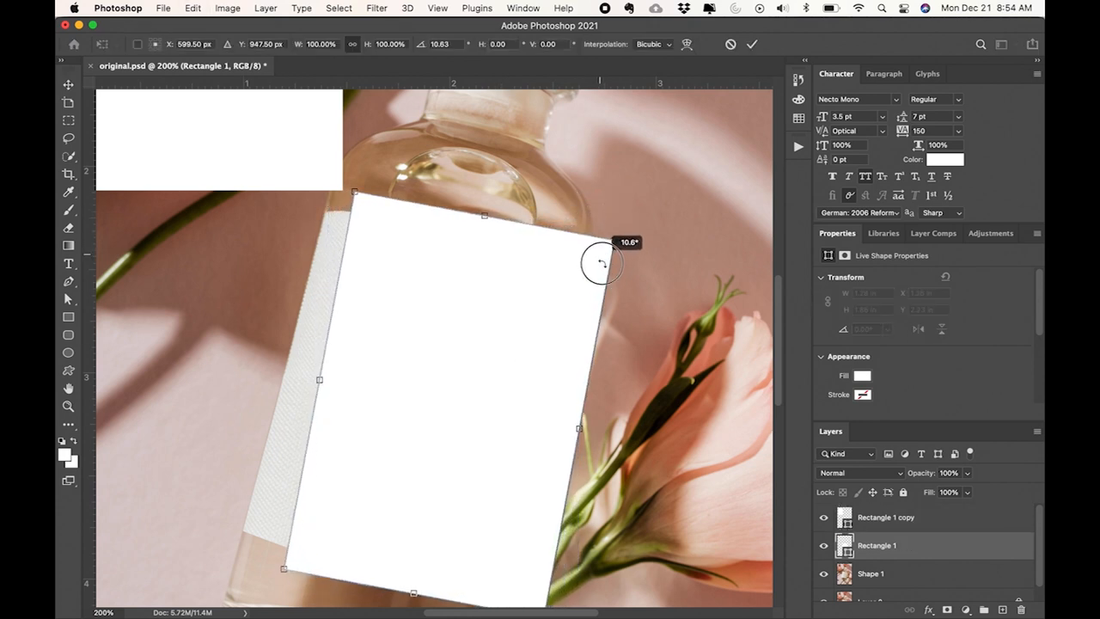
left_click_drag(602, 262, 514, 307)
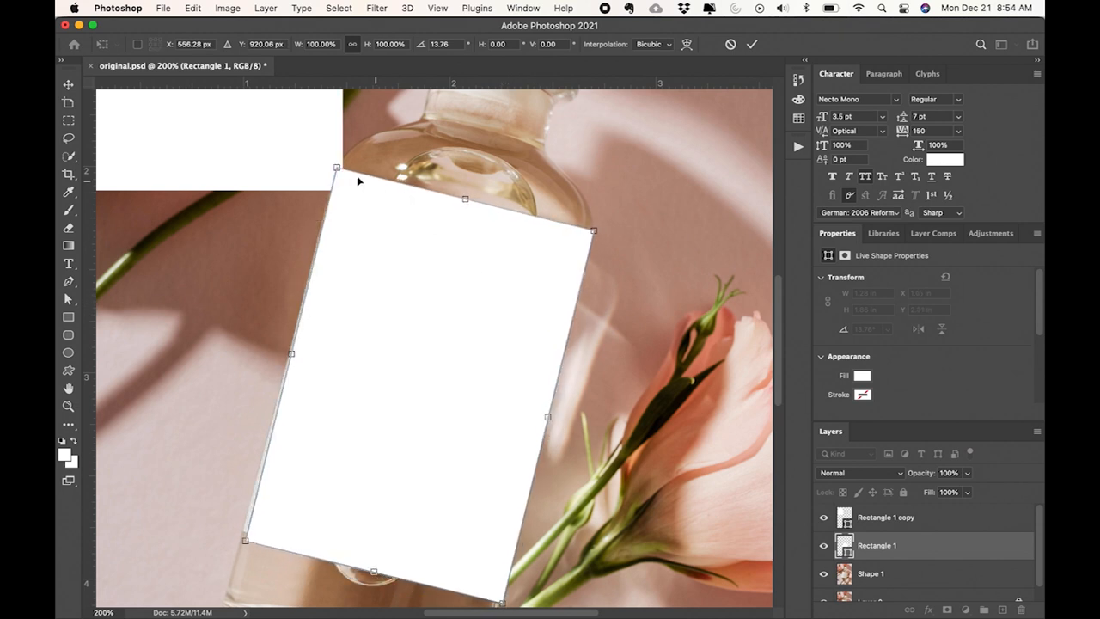
left_click_drag(337, 168, 325, 212)
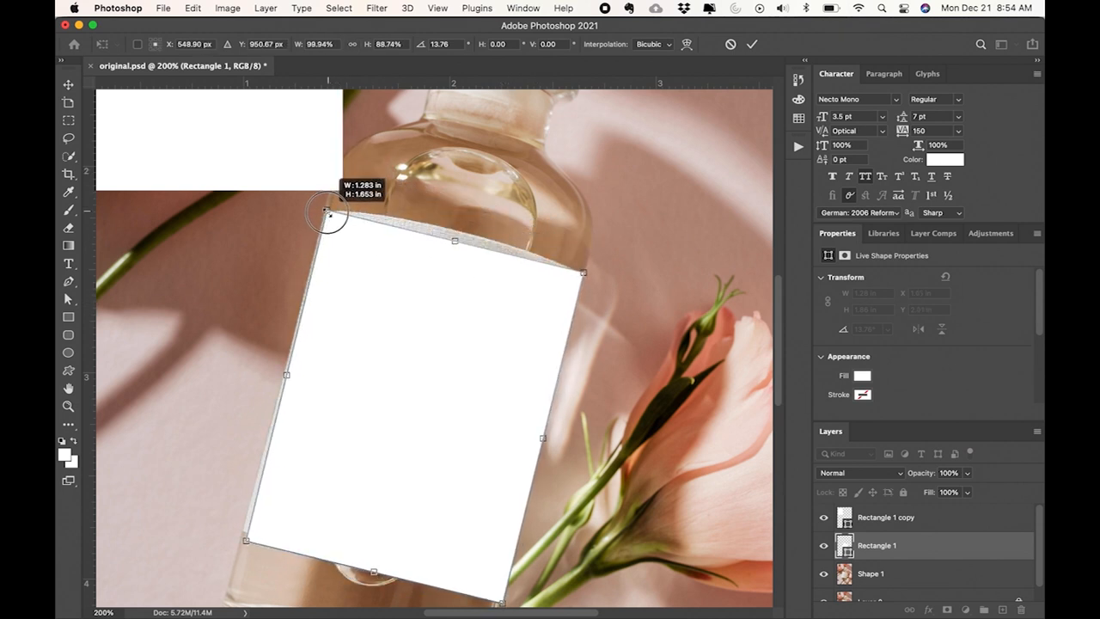
left_click_drag(326, 213, 245, 533)
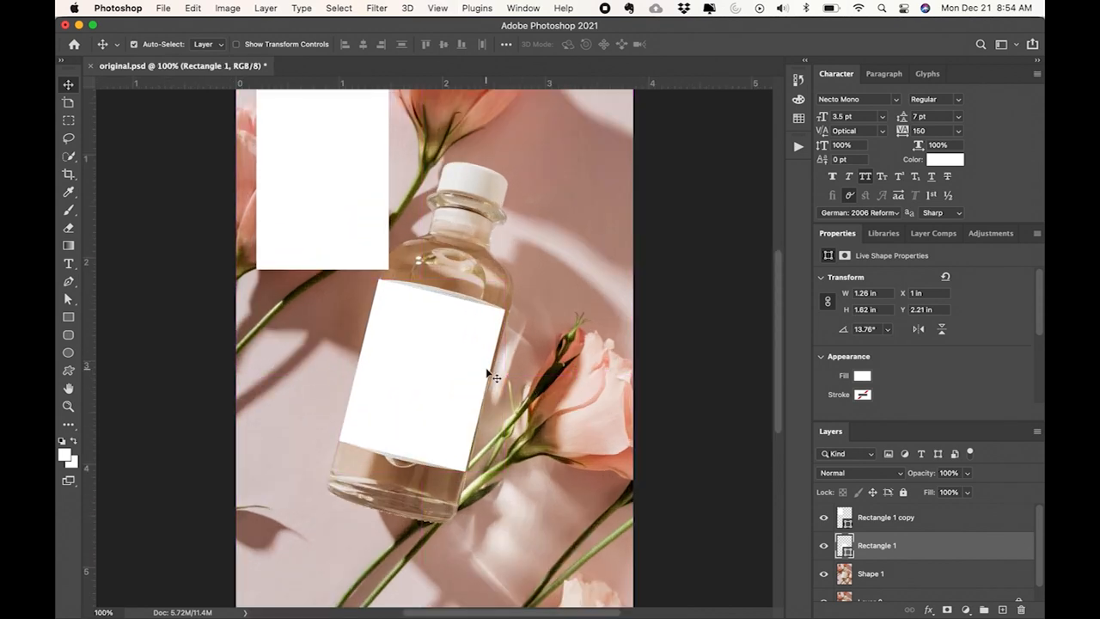
Step: Move the rectangle up off the bottle and rotate it back to 0°
left_click_drag(422, 379, 526, 199)
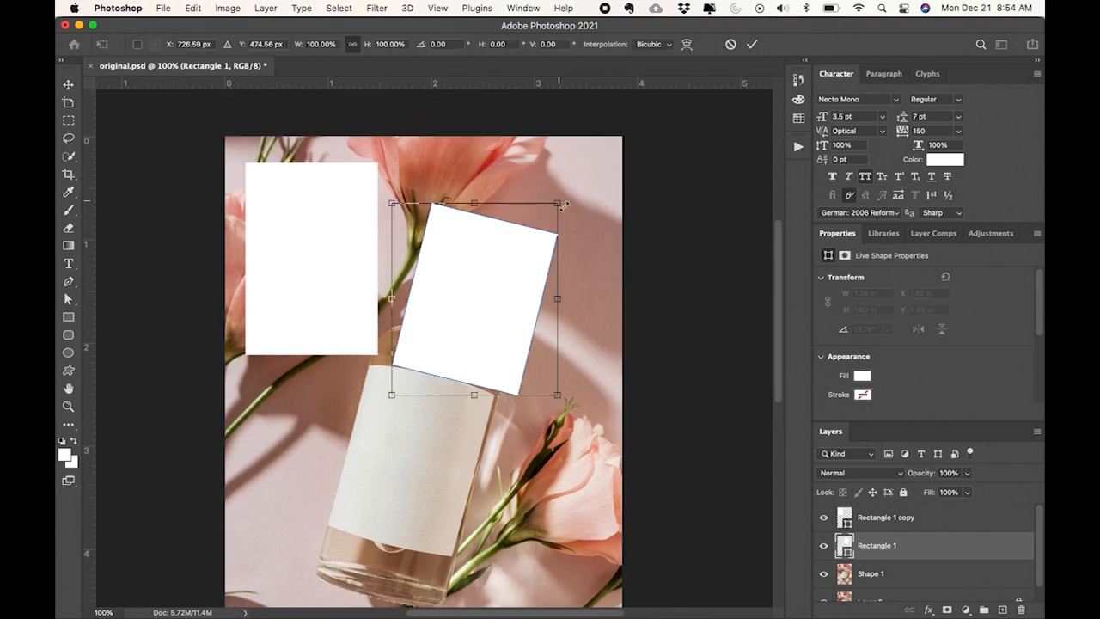
left_click_drag(562, 205, 533, 192)
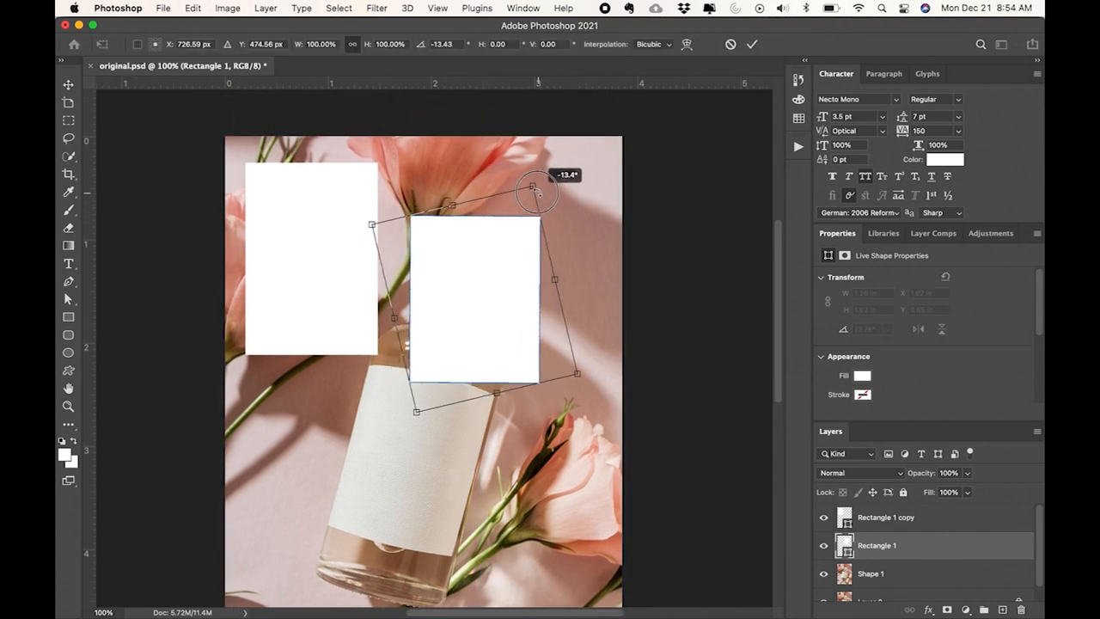
left_click_drag(537, 193, 537, 196)
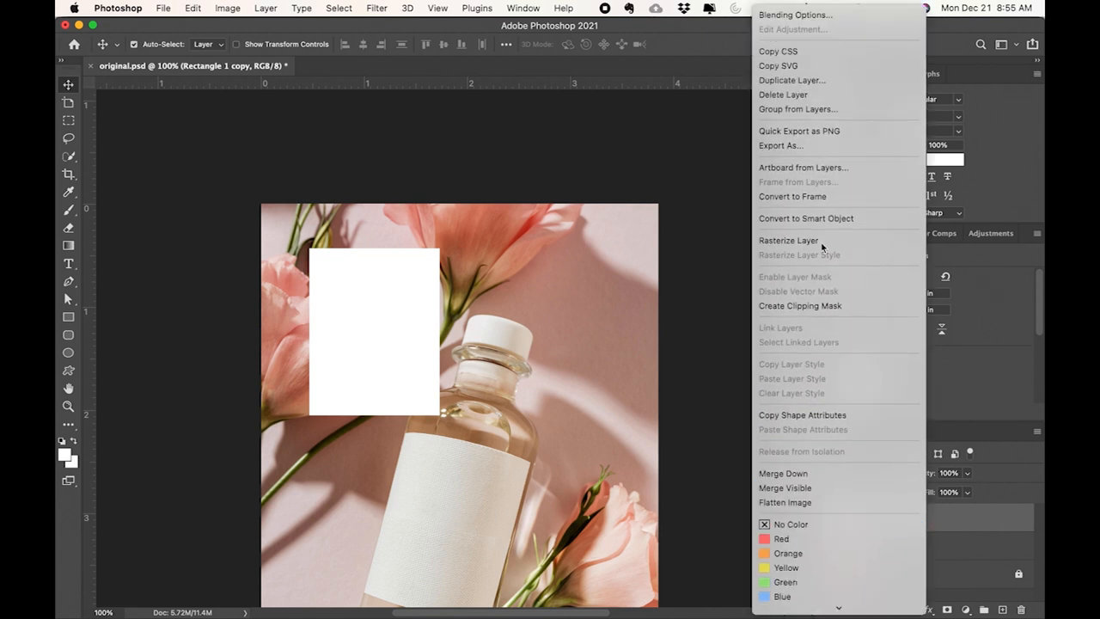
mouse_move(805, 217)
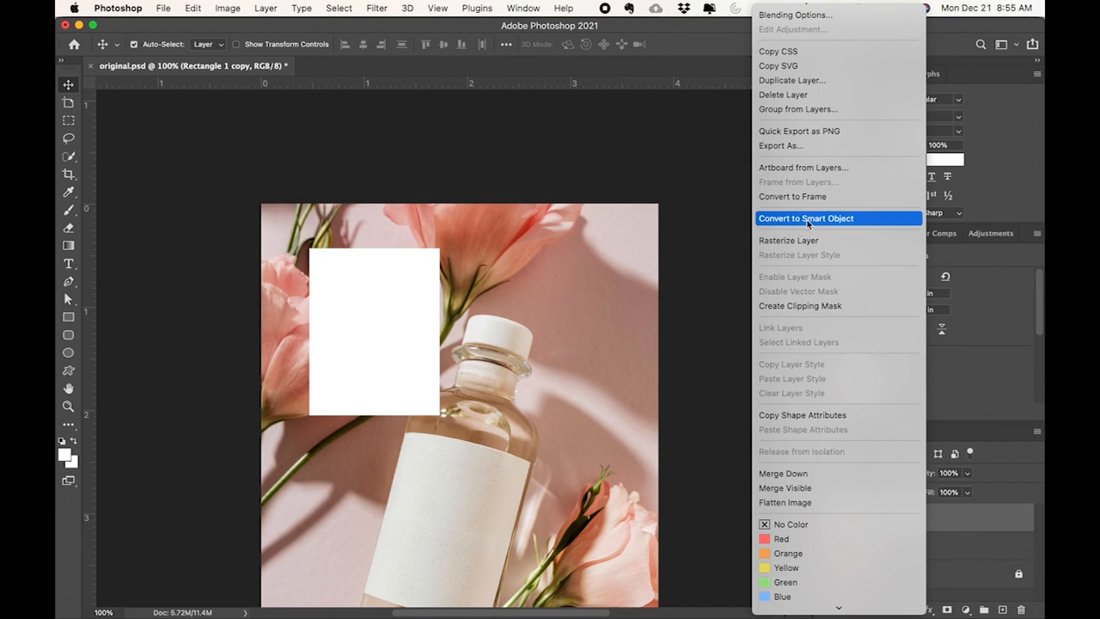
Step: Convert the white rectangle layer into a smart object
left_click(805, 217)
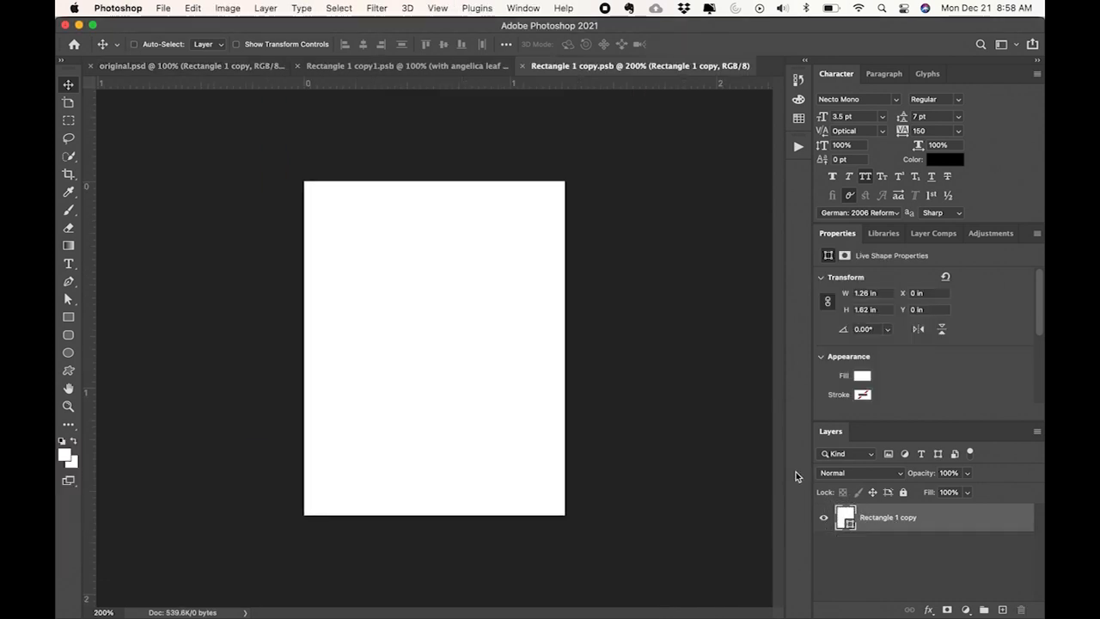
mouse_move(658, 386)
type("Spring")
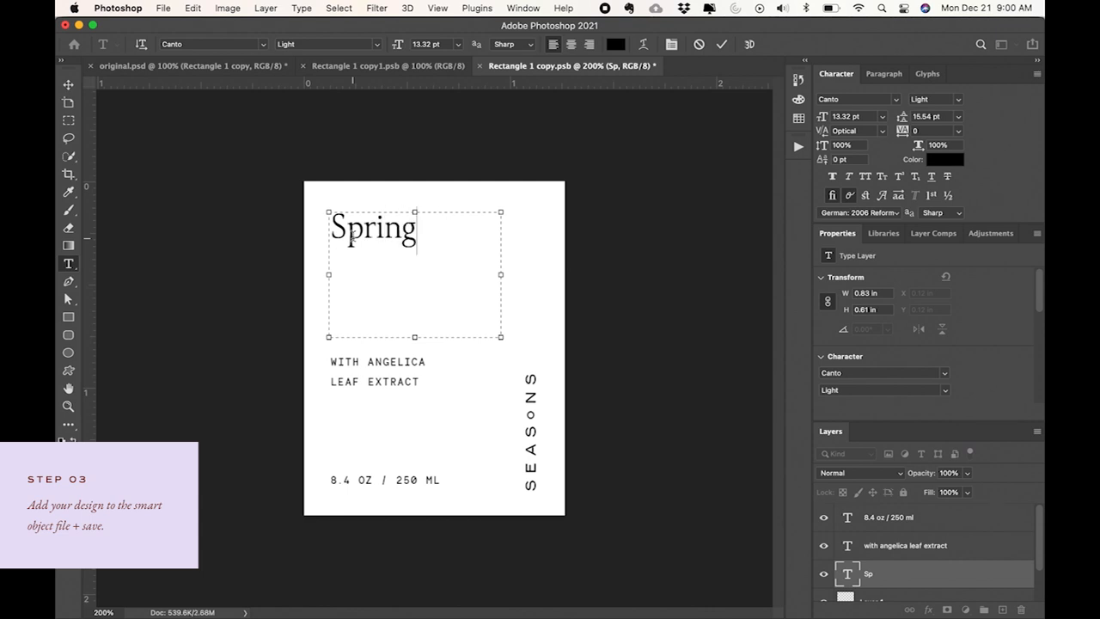
Step: Type the label title 'Spring / Rose Water Facial Toner' and commit the text
type("/ Rose")
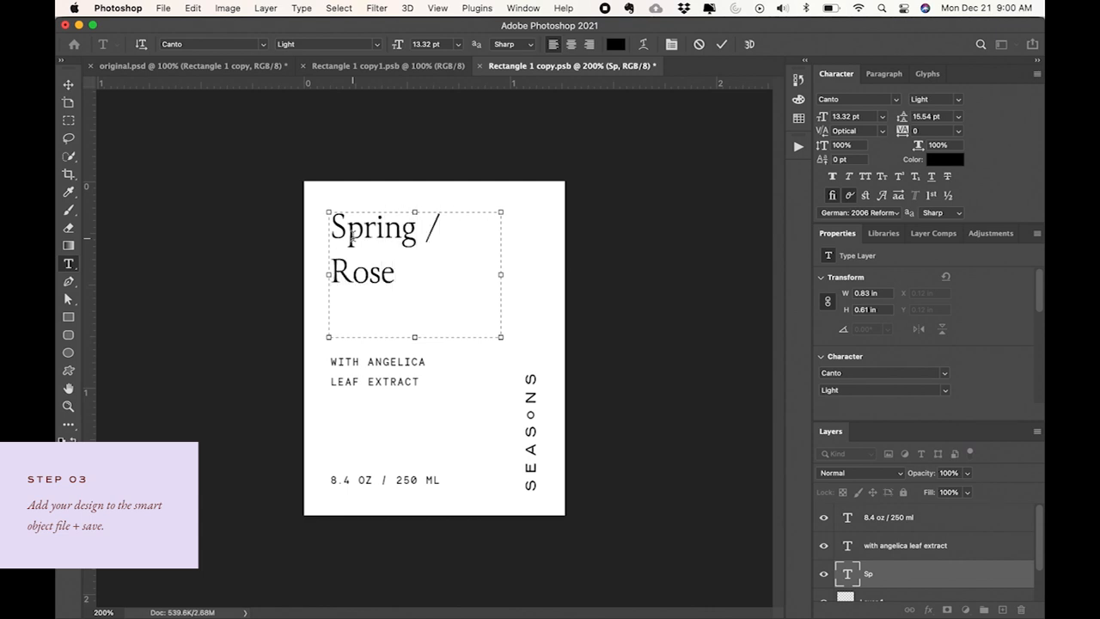
type("Water F")
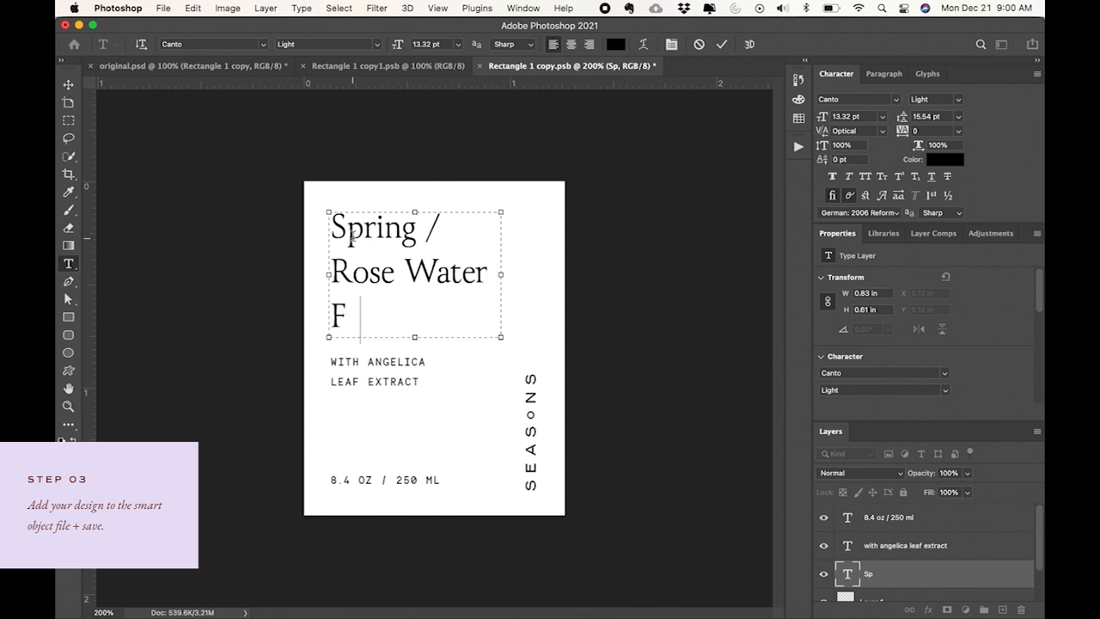
type("acial Toner")
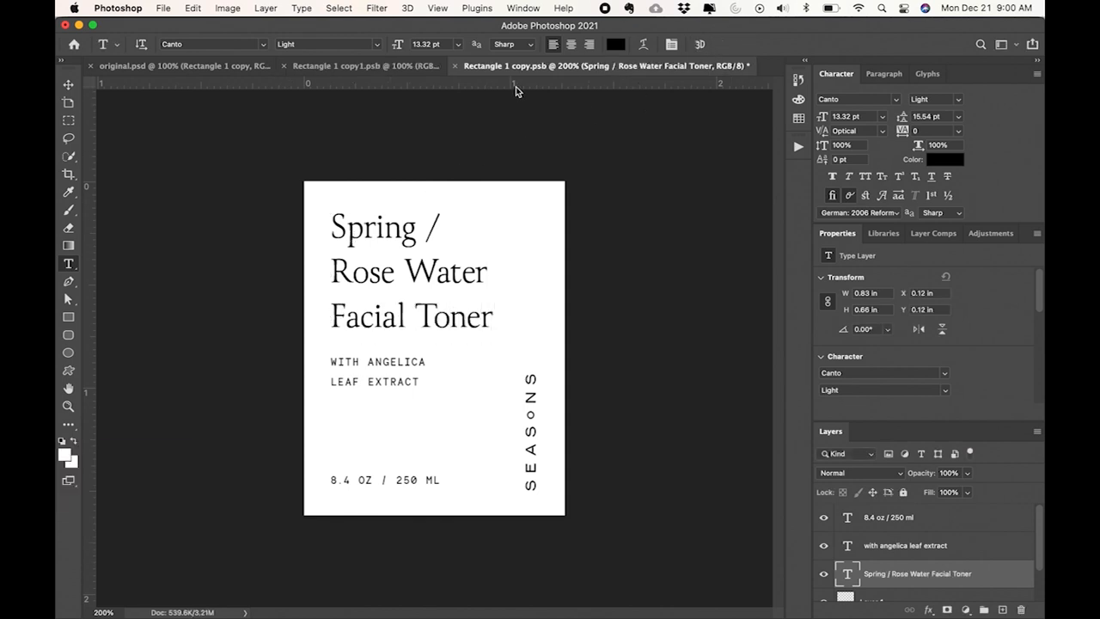
left_click(68, 84)
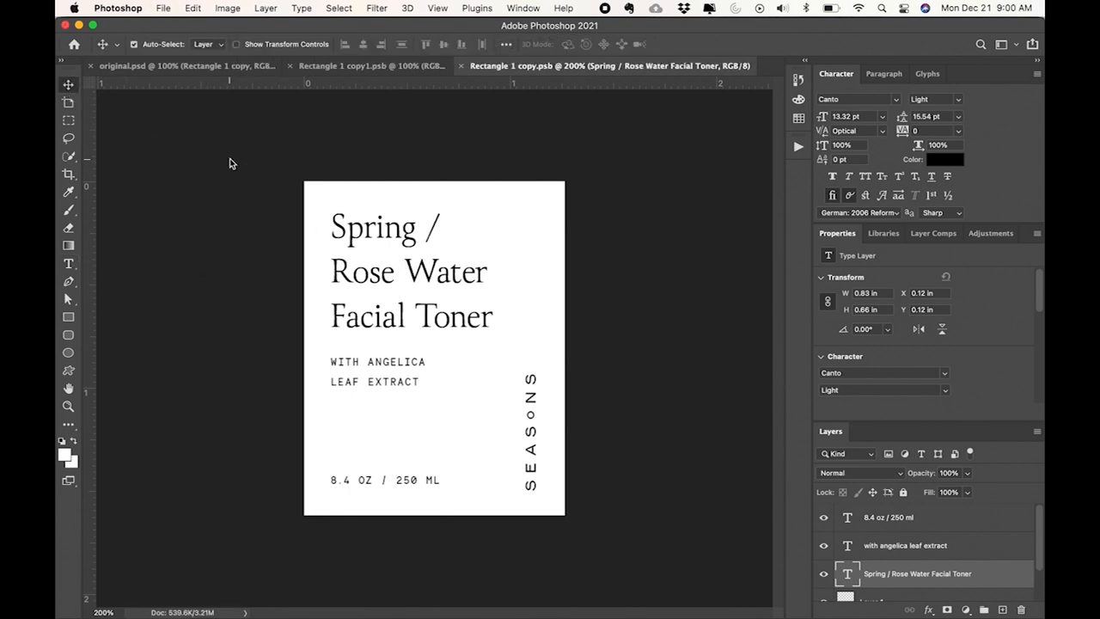
Step: Return to original.psd and drag the label design onto the bottle's label
left_click(120, 65)
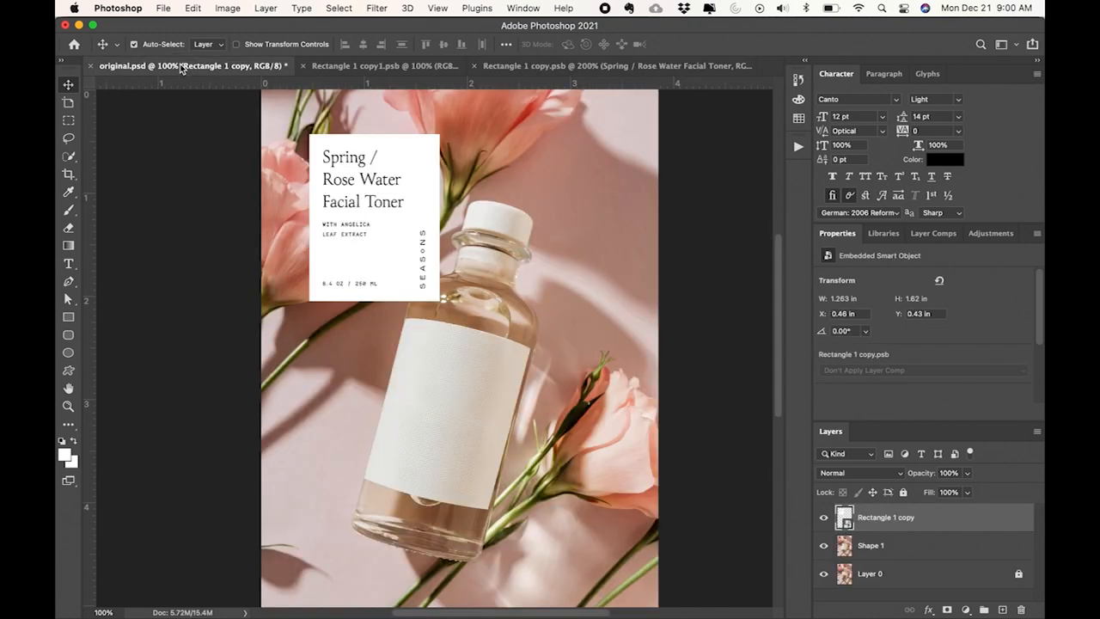
mouse_move(359, 197)
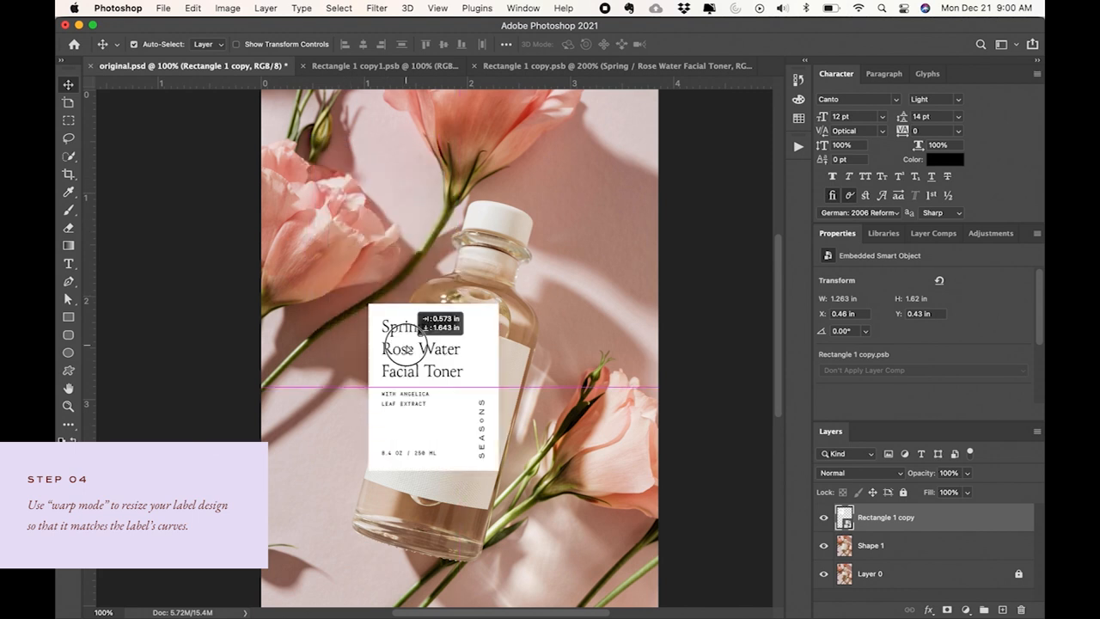
left_click_drag(432, 348, 446, 421)
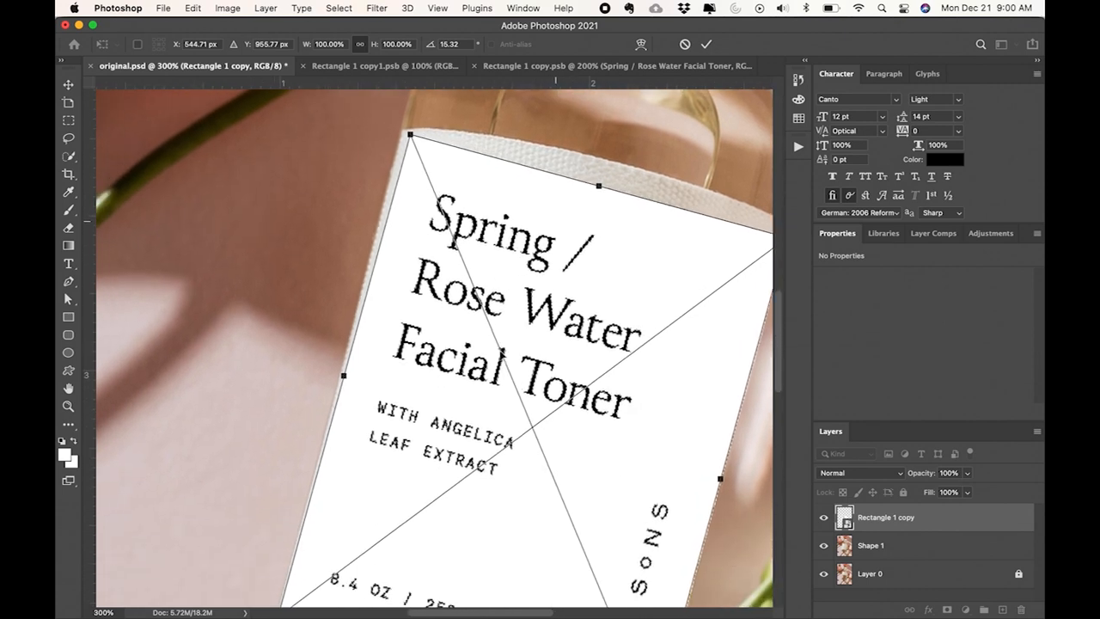
Step: Rotate the label design to about 14° to match the bottle's tilt
left_click_drag(410, 135, 421, 124)
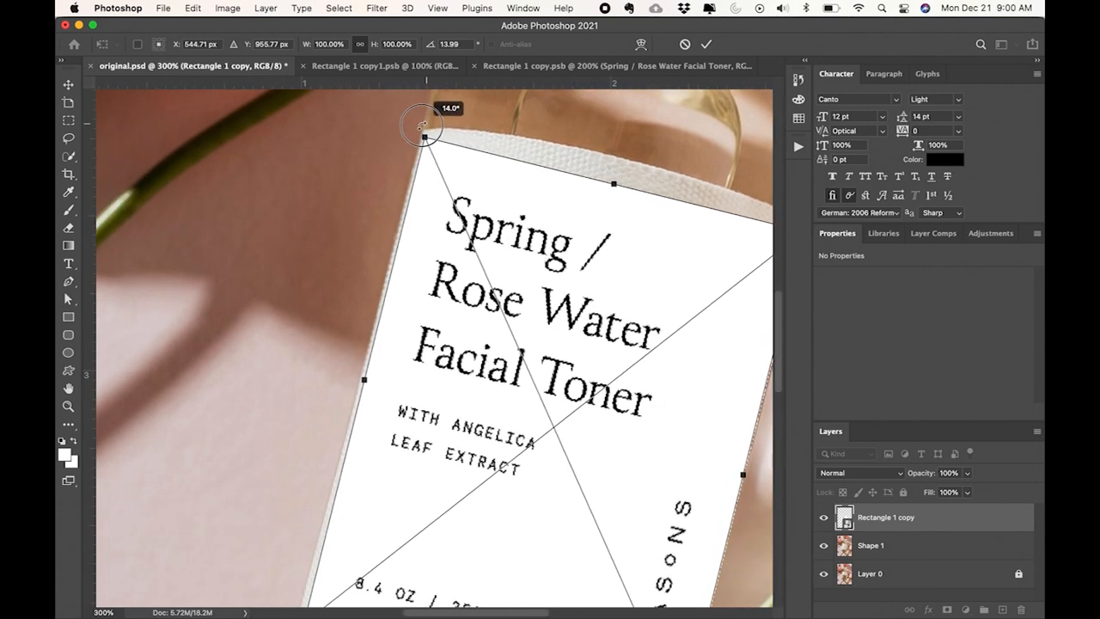
left_click_drag(422, 125, 427, 128)
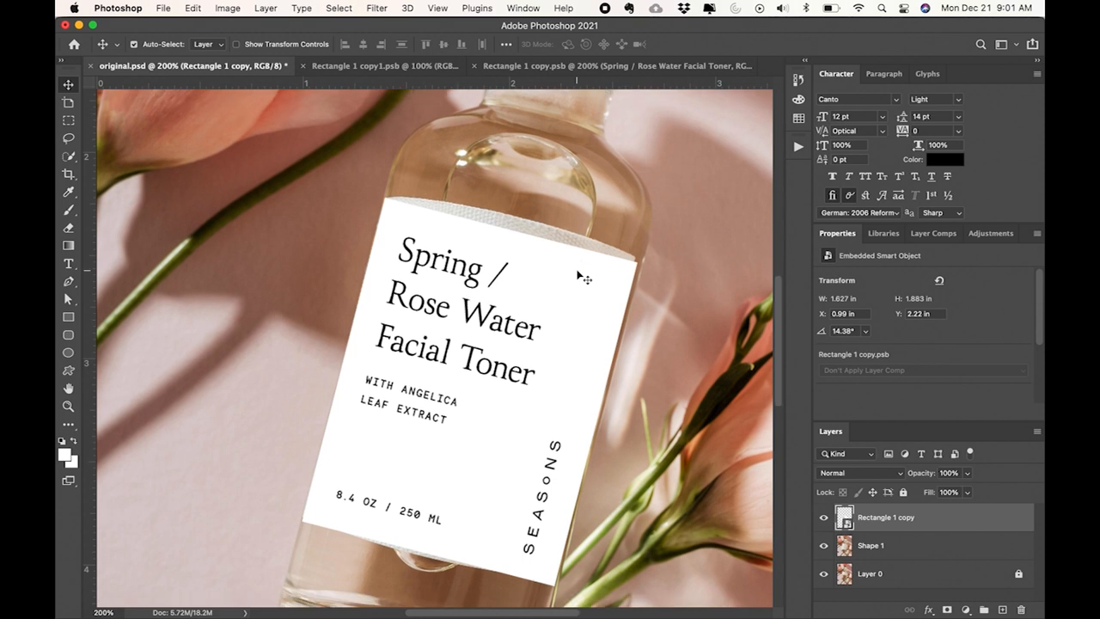
mouse_move(213, 172)
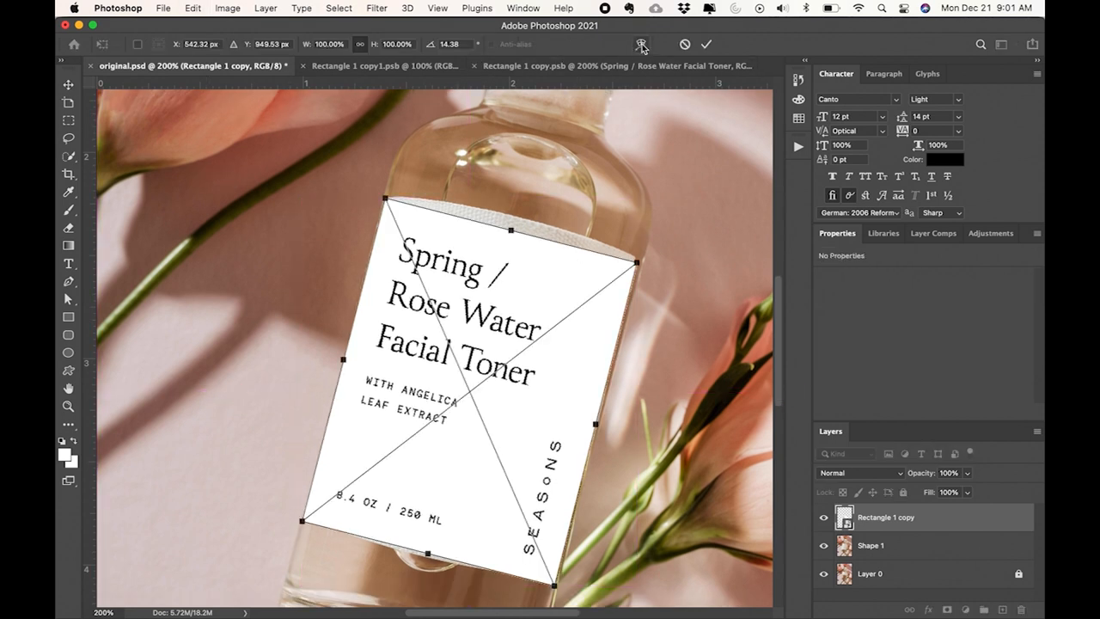
Step: Warp the label design, curving its bottom corner along the bottle
left_click(642, 43)
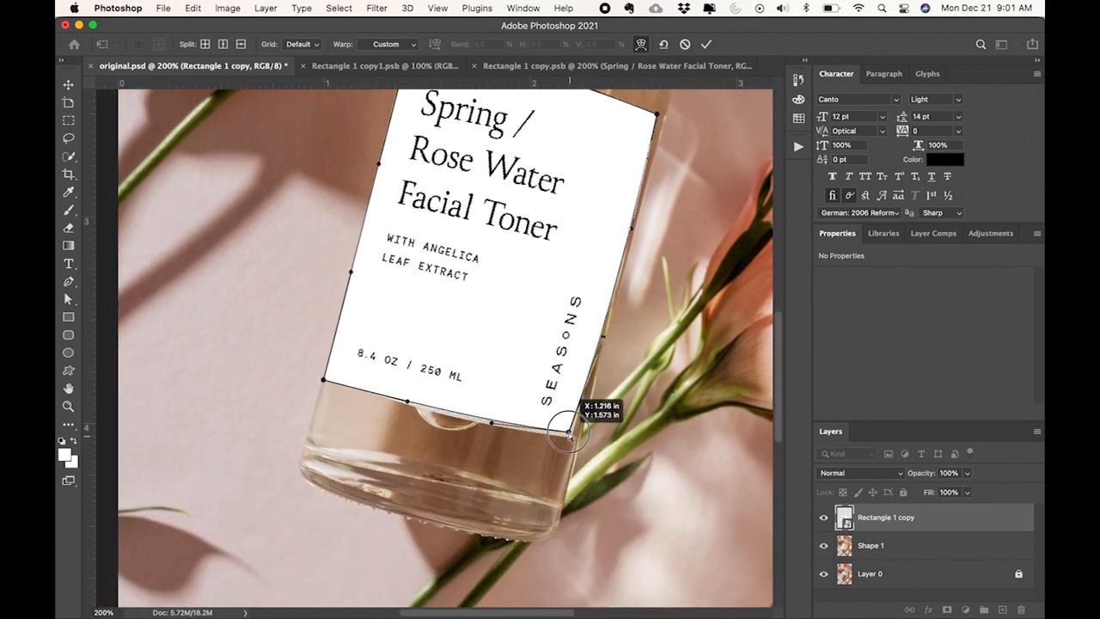
left_click_drag(567, 430, 602, 339)
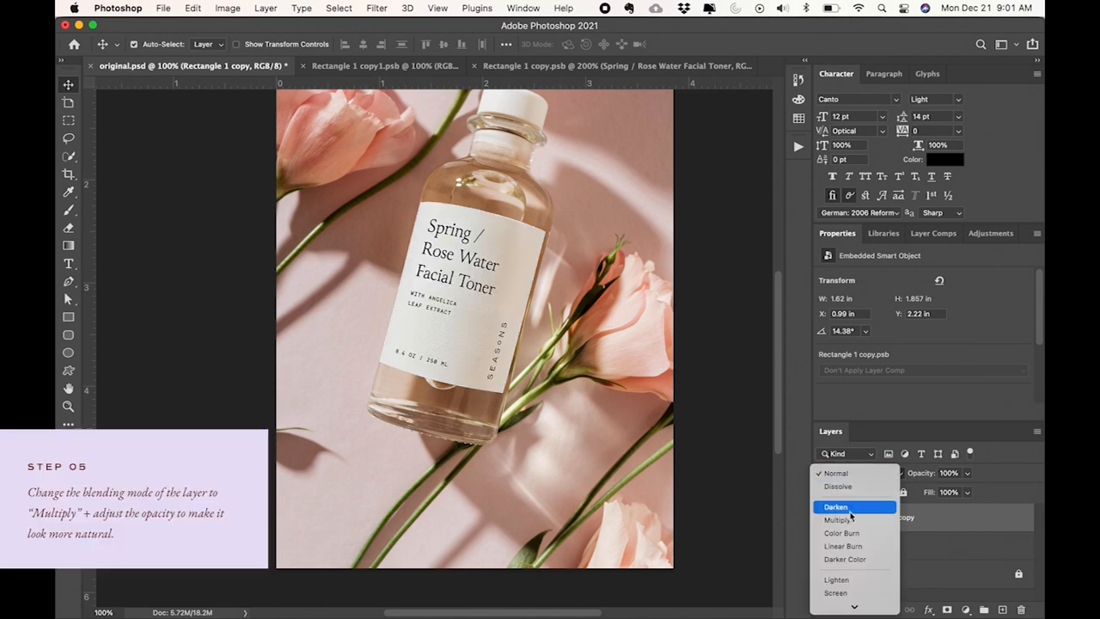
Step: Set the label smart object's blend mode to Multiply
left_click(839, 520)
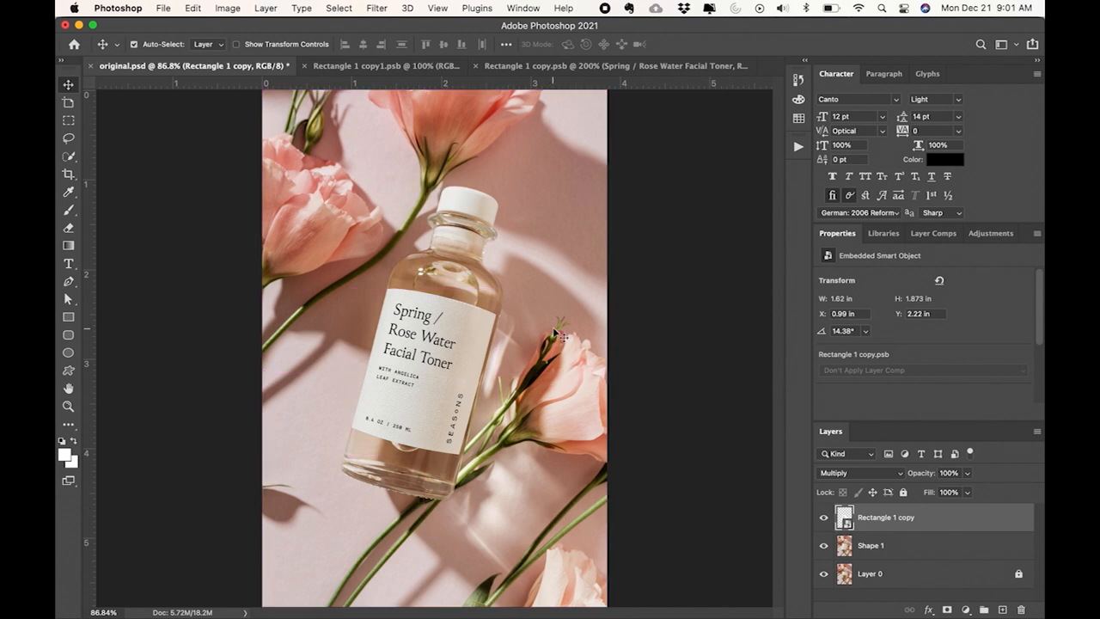
mouse_move(851, 413)
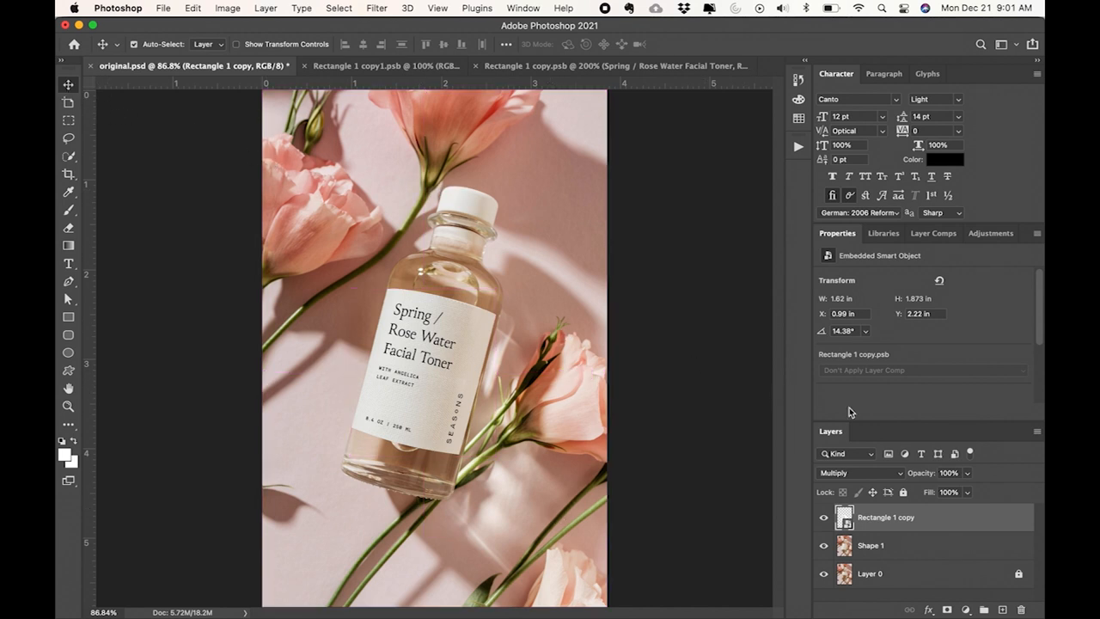